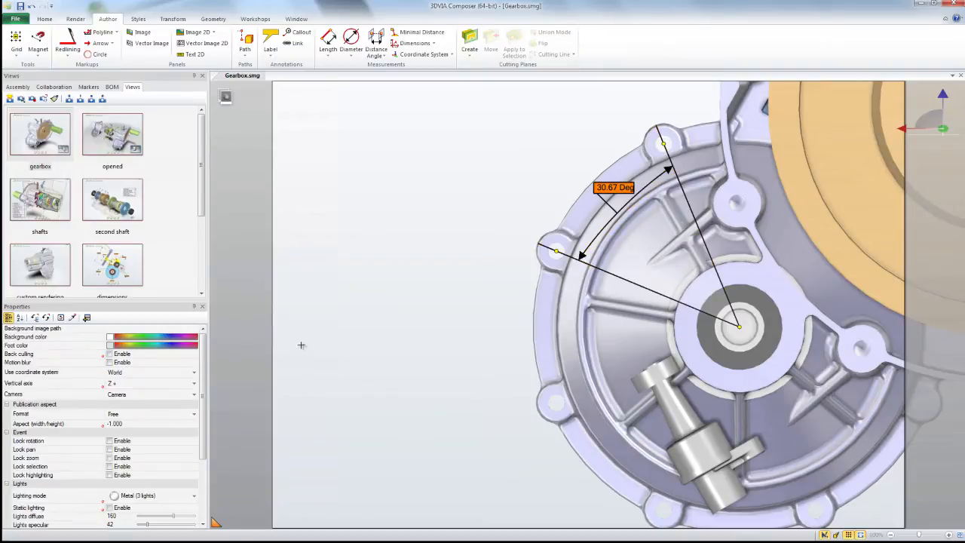
# Set the Master group's Y scale to 0.001 so the angle reads 45.00°
pyautogui.click(17, 86)
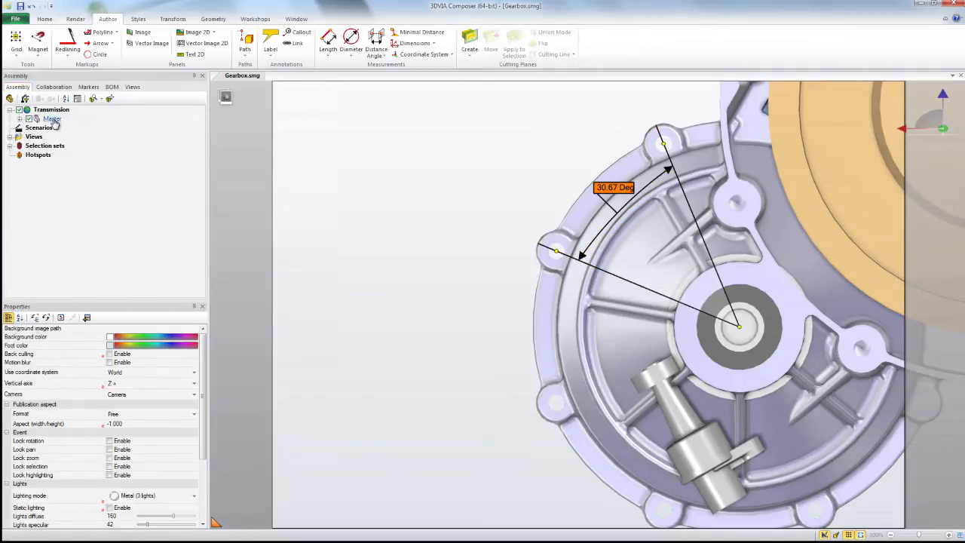
pyautogui.click(51, 118)
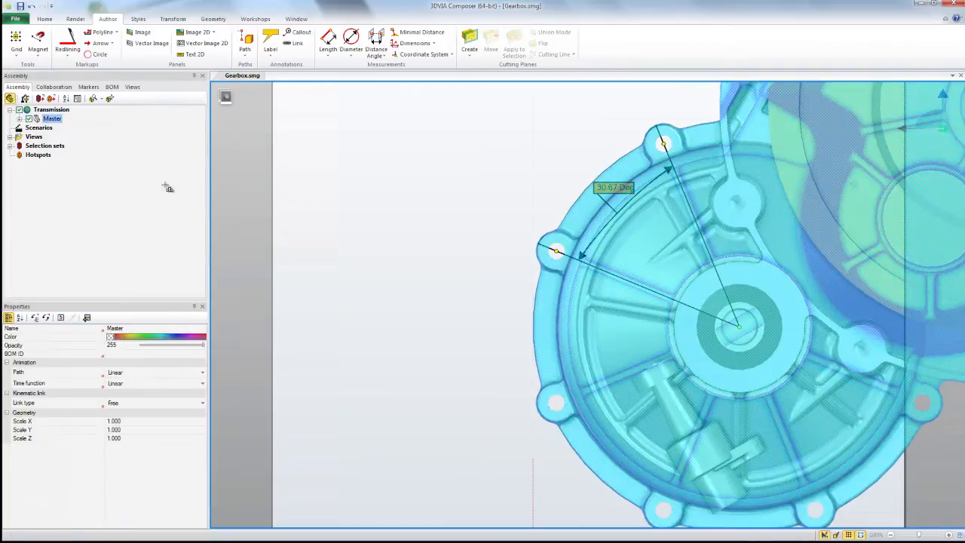
pyautogui.click(114, 429)
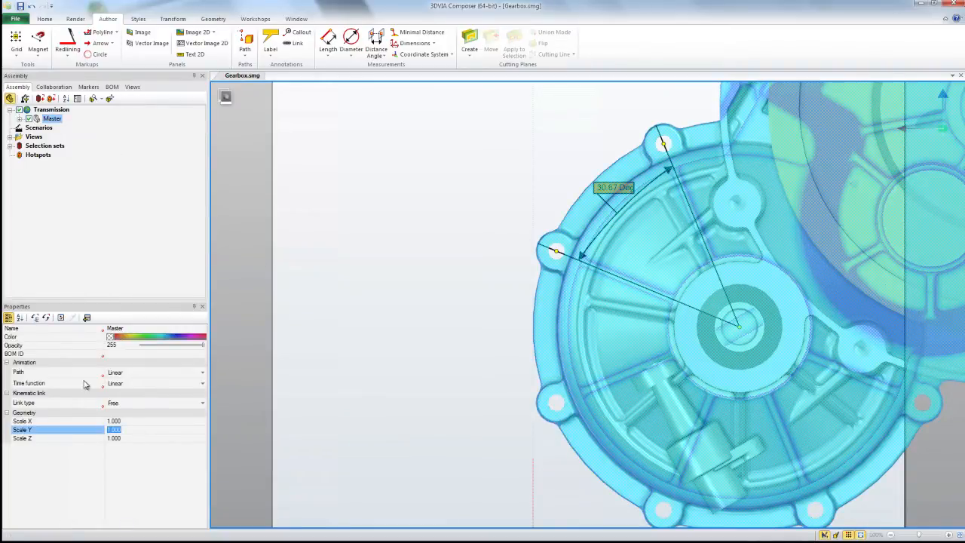
pyautogui.write('.001')
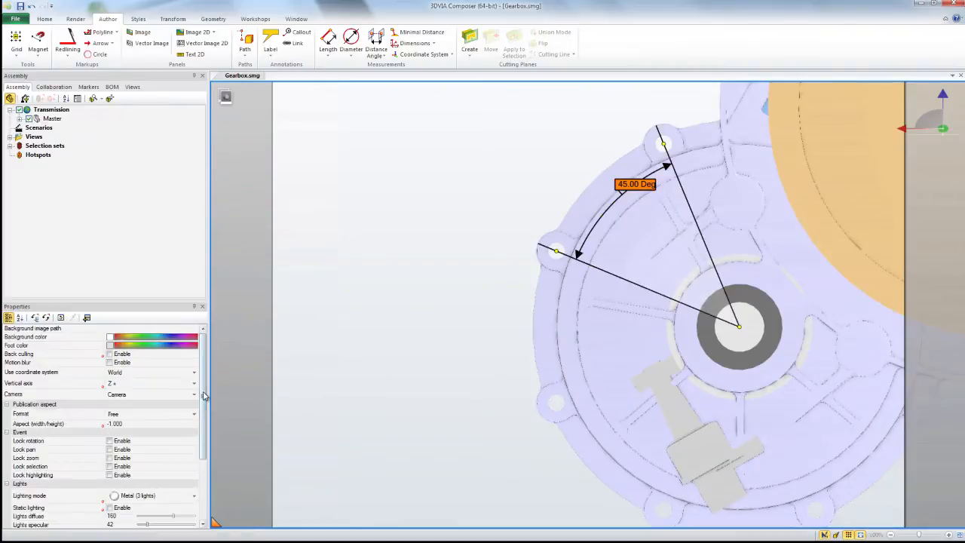
# Lock scene rotation and render the gearbox as a technical line drawing
pyautogui.scroll(-3)
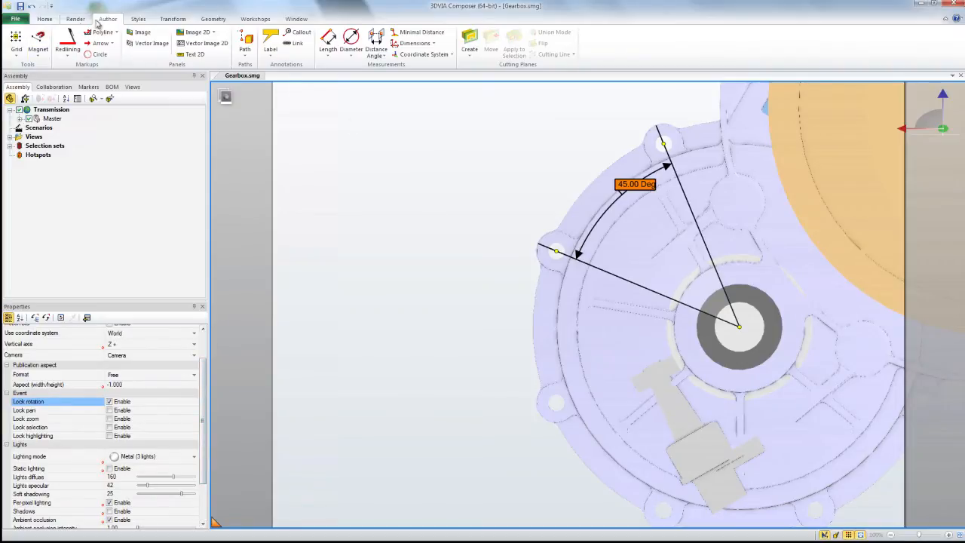
pyautogui.click(74, 18)
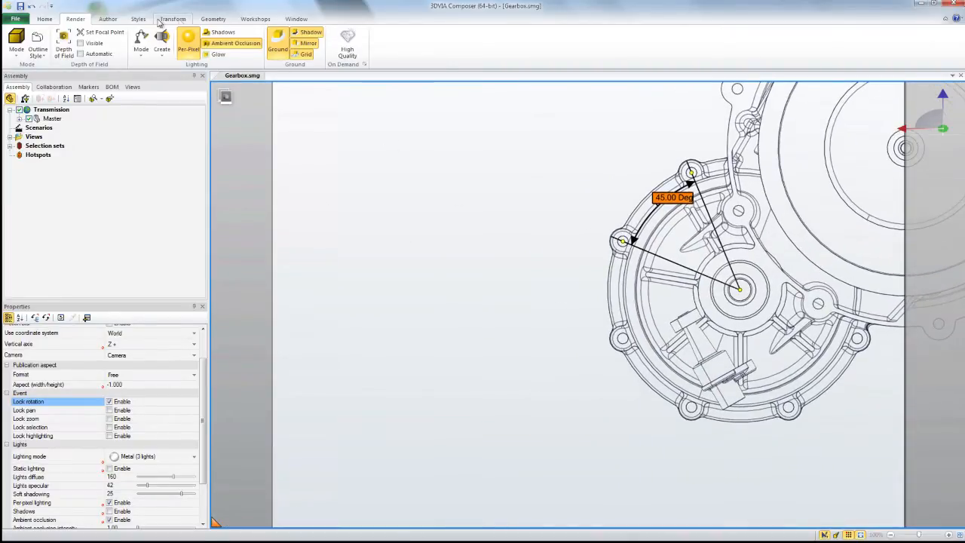
# Draw a horizontal red polyline left of the gearbox
pyautogui.click(107, 19)
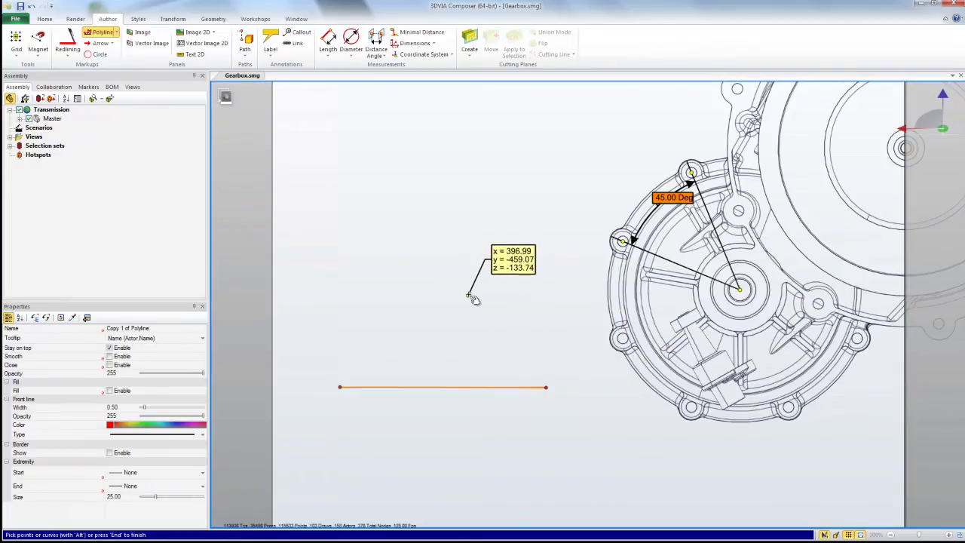
# Rotate the copied line about its end and give both lines arrow tips
pyautogui.rightClick(471, 296)
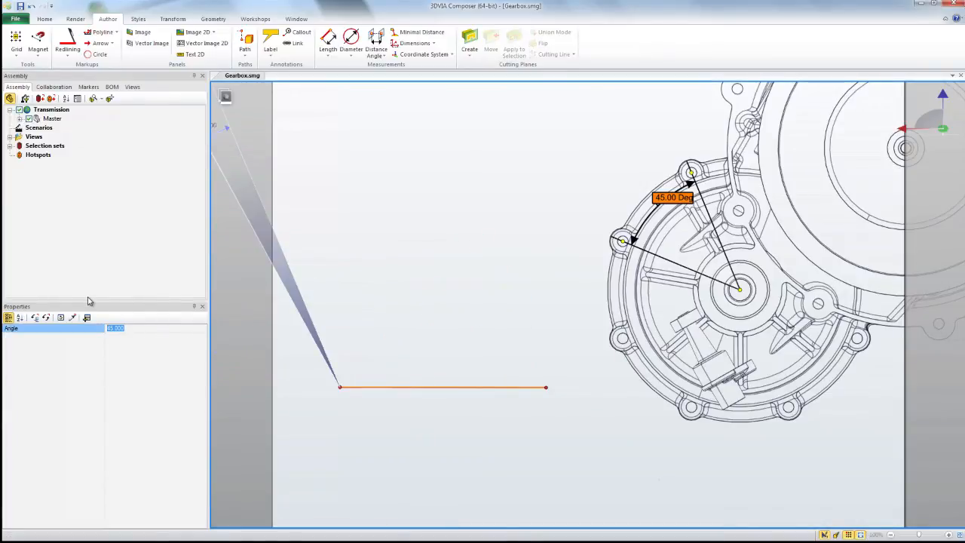
pyautogui.click(339, 387)
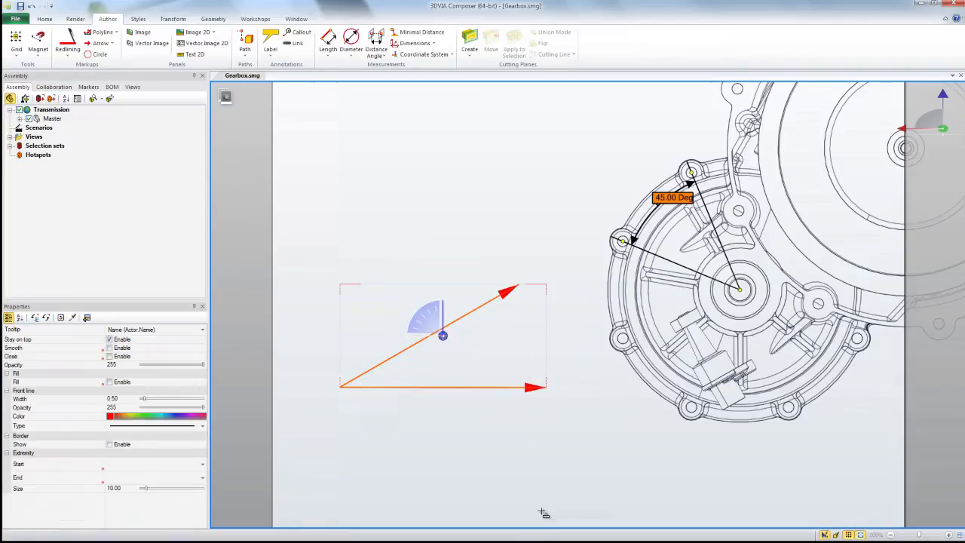
pyautogui.click(196, 32)
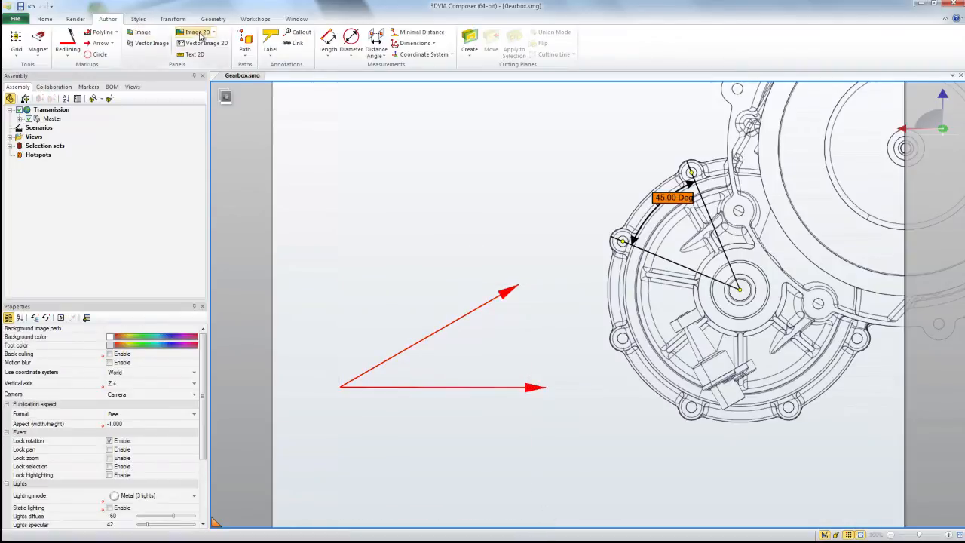
# Place a Vector Image 2D panel at upper left loading 45.svg
pyautogui.click(201, 43)
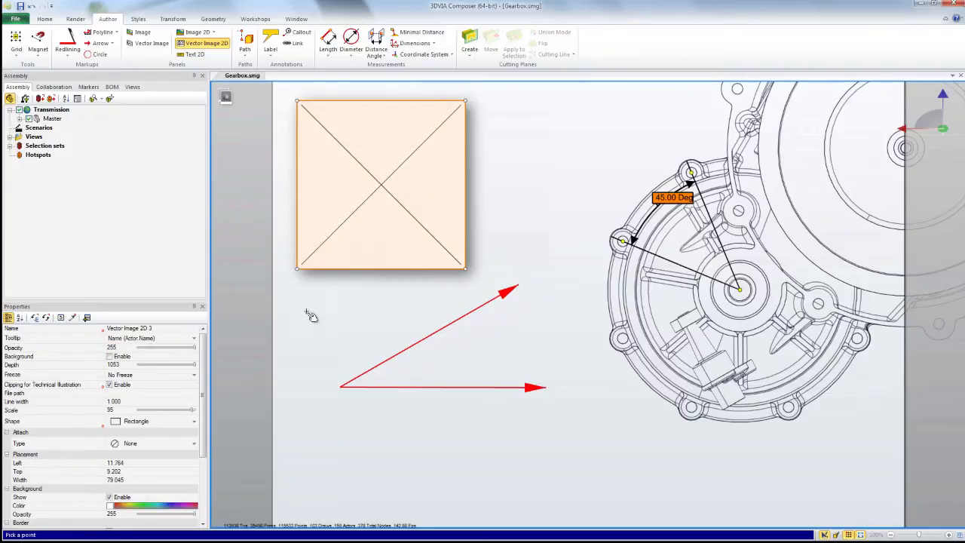
pyautogui.click(53, 393)
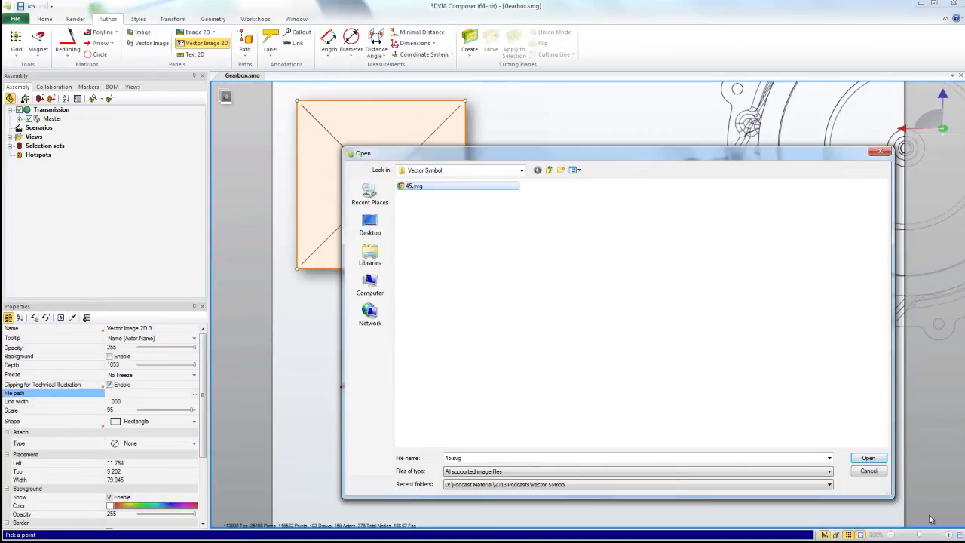
pyautogui.click(868, 457)
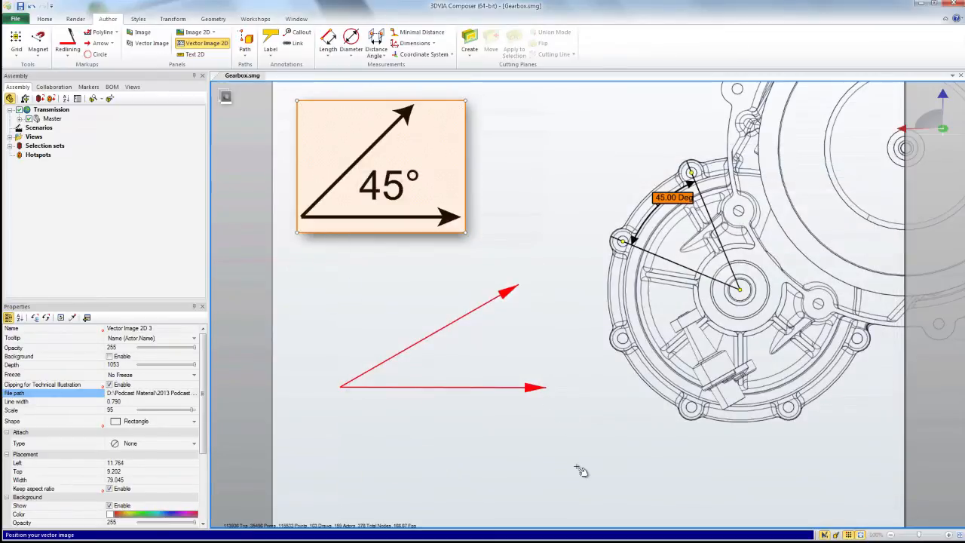